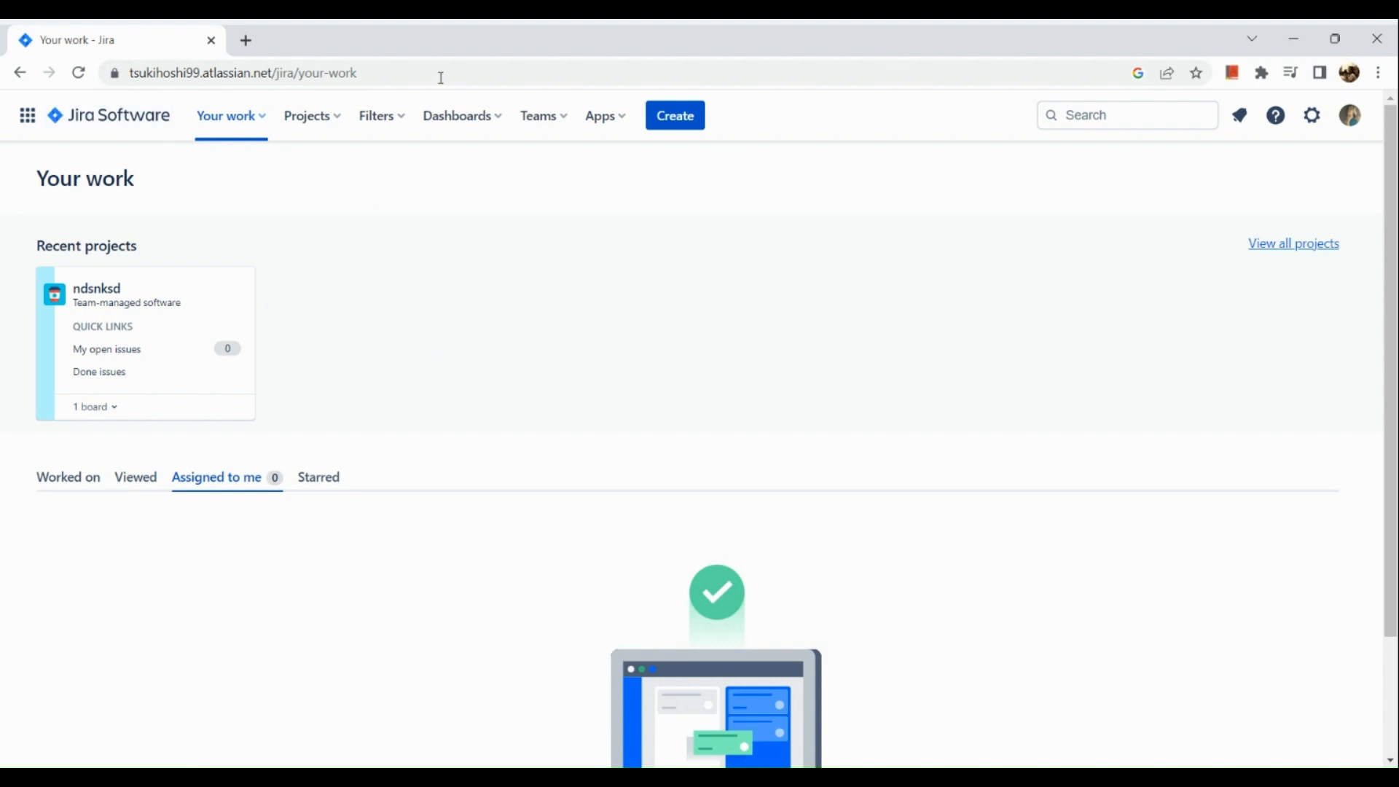
{"action": "mouse_move", "coordinate": [782, 200]}
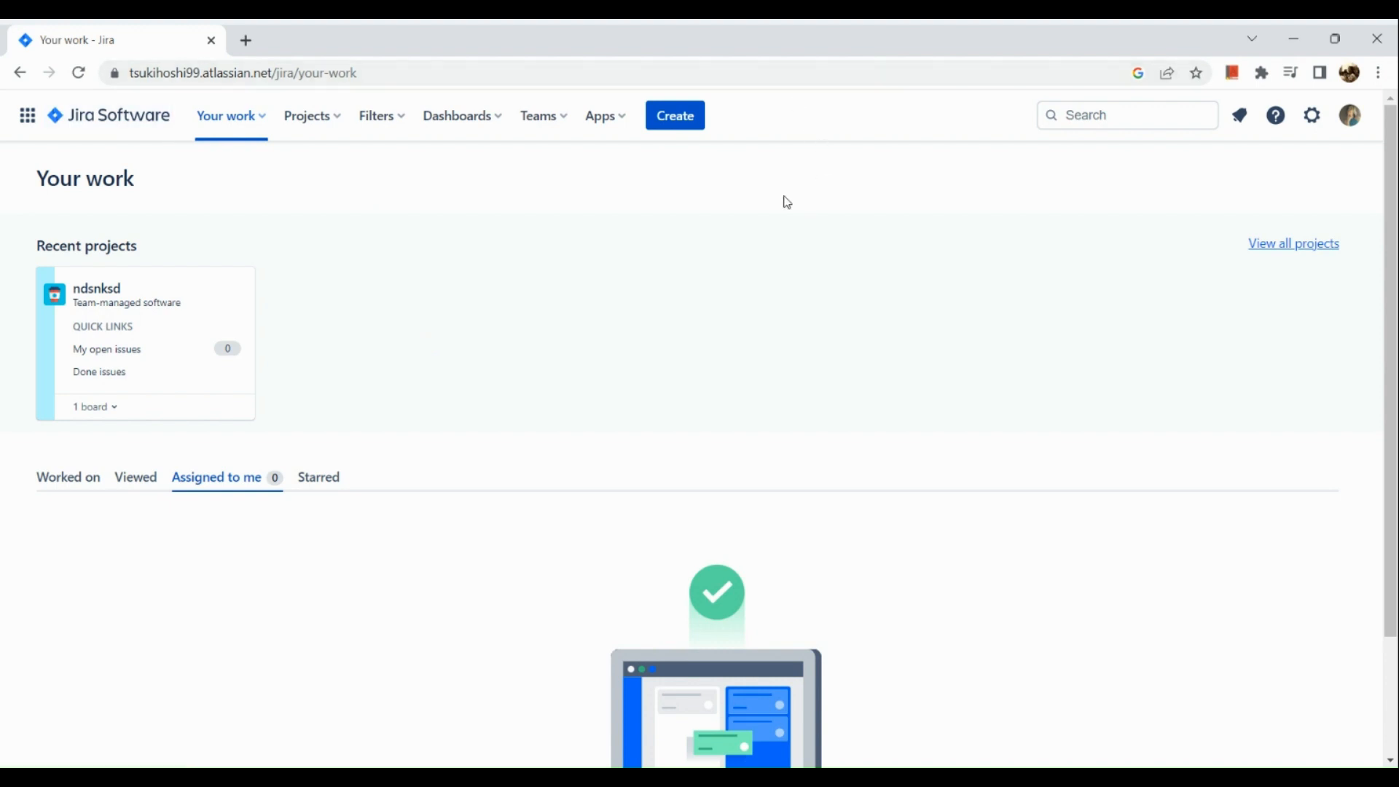
{"action": "mouse_move", "coordinate": [754, 216]}
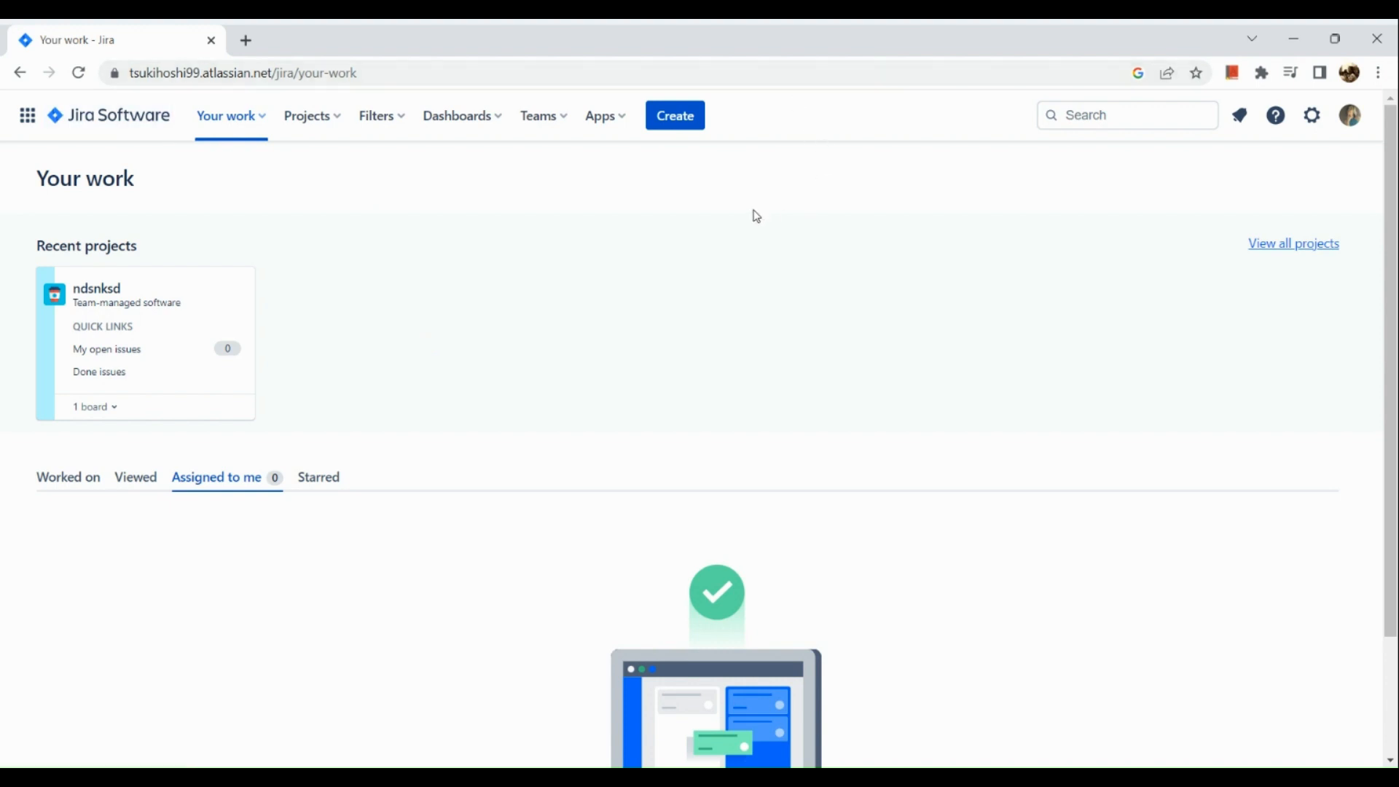
{"action": "mouse_move", "coordinate": [558, 215]}
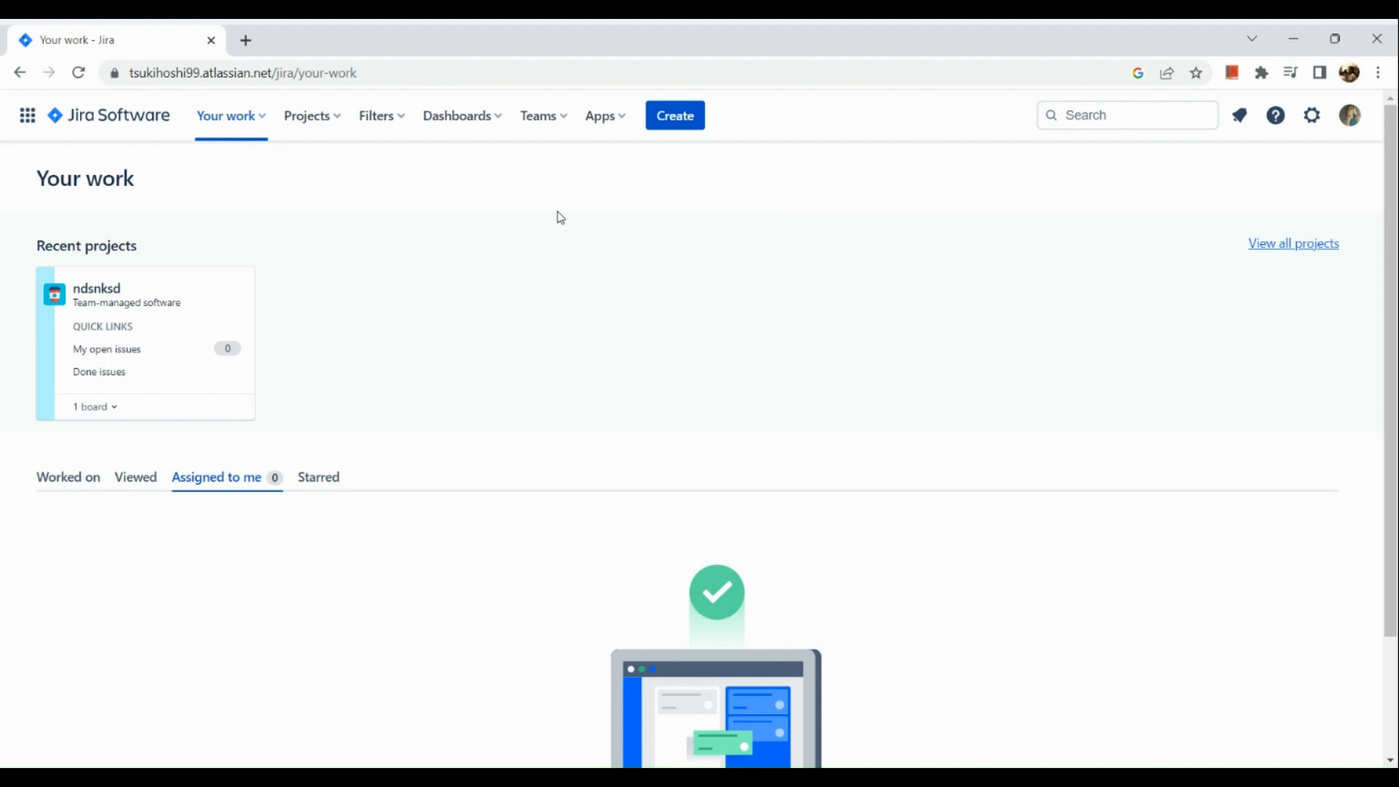
{"action": "mouse_move", "coordinate": [469, 116]}
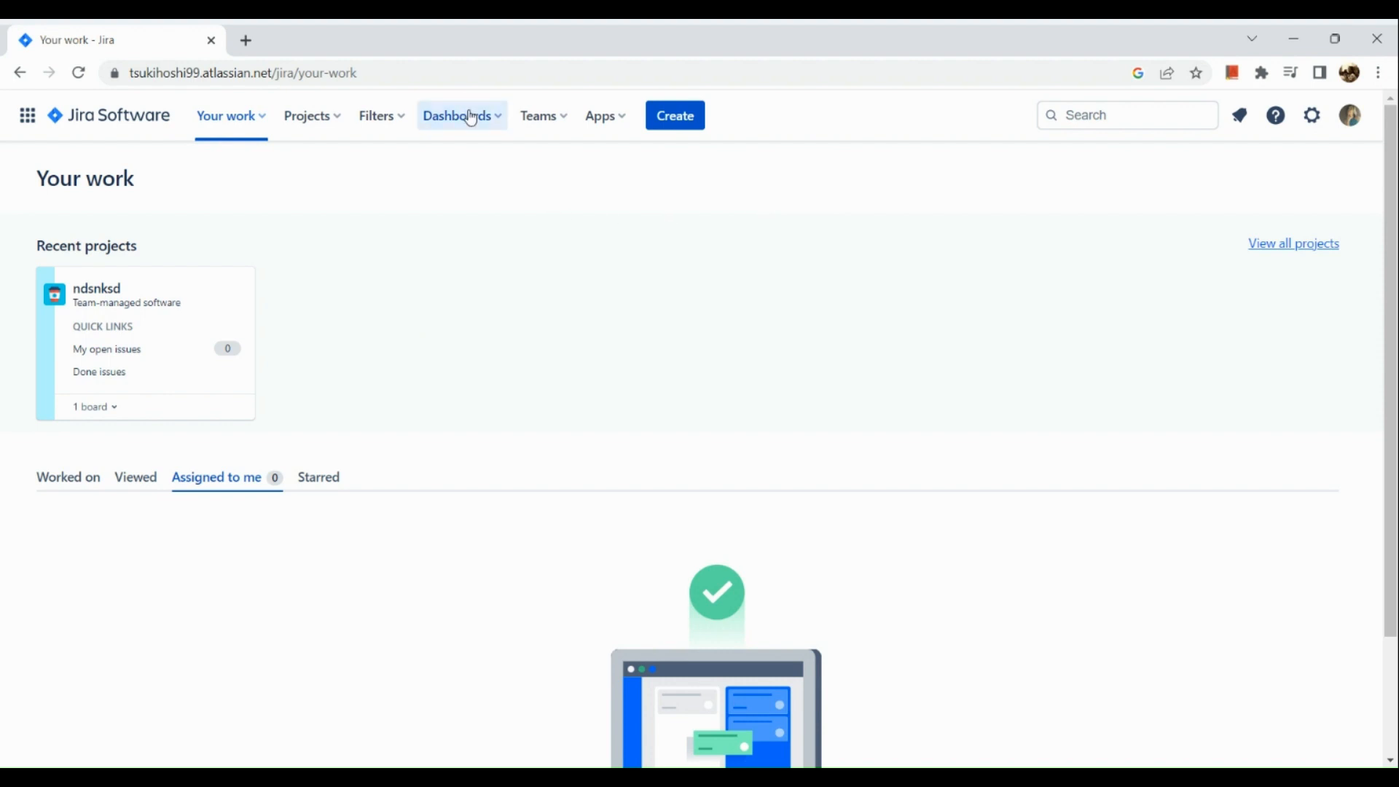
Start a new dashboard from the Dashboards menu, opening the blank create-dashboard form.
{"action": "left_click", "coordinate": [458, 115]}
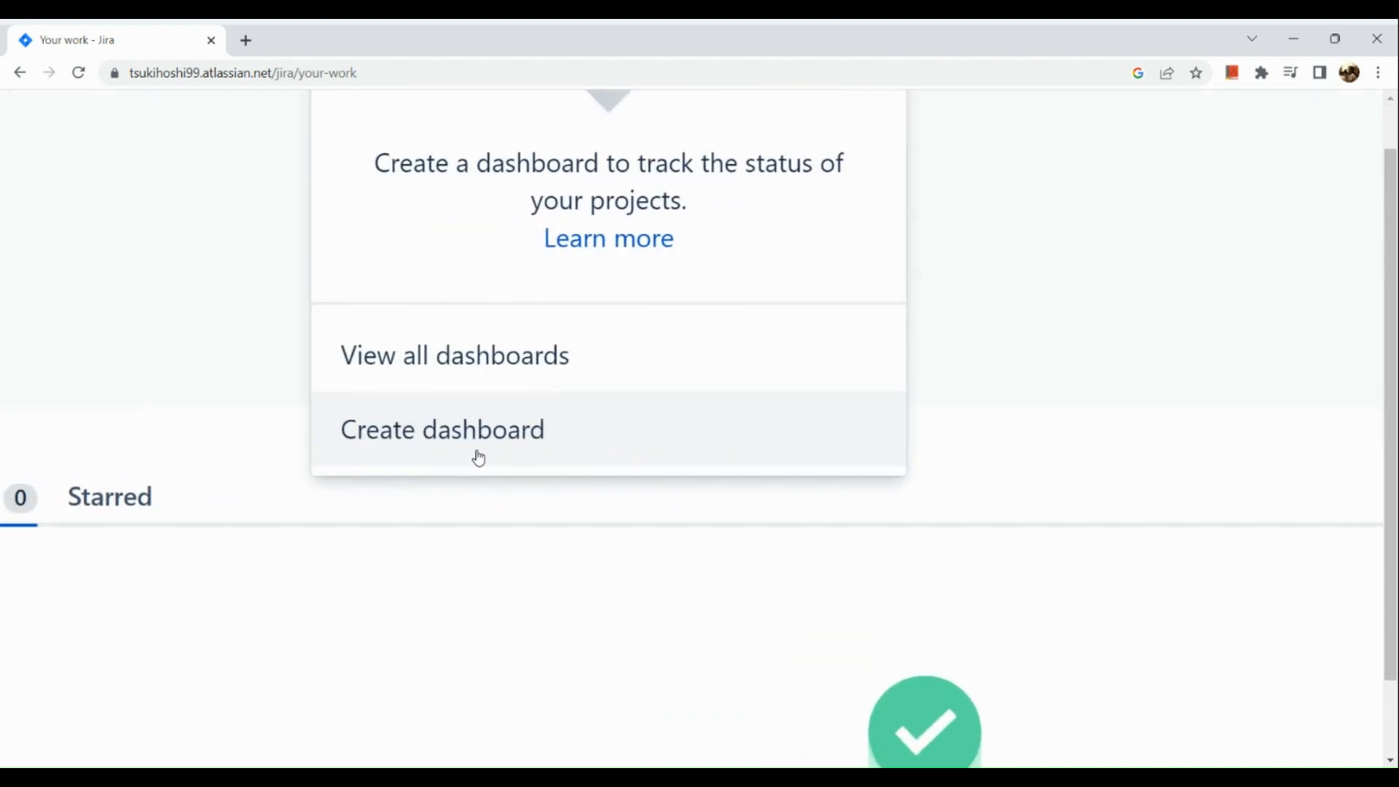
{"action": "left_click", "coordinate": [441, 428]}
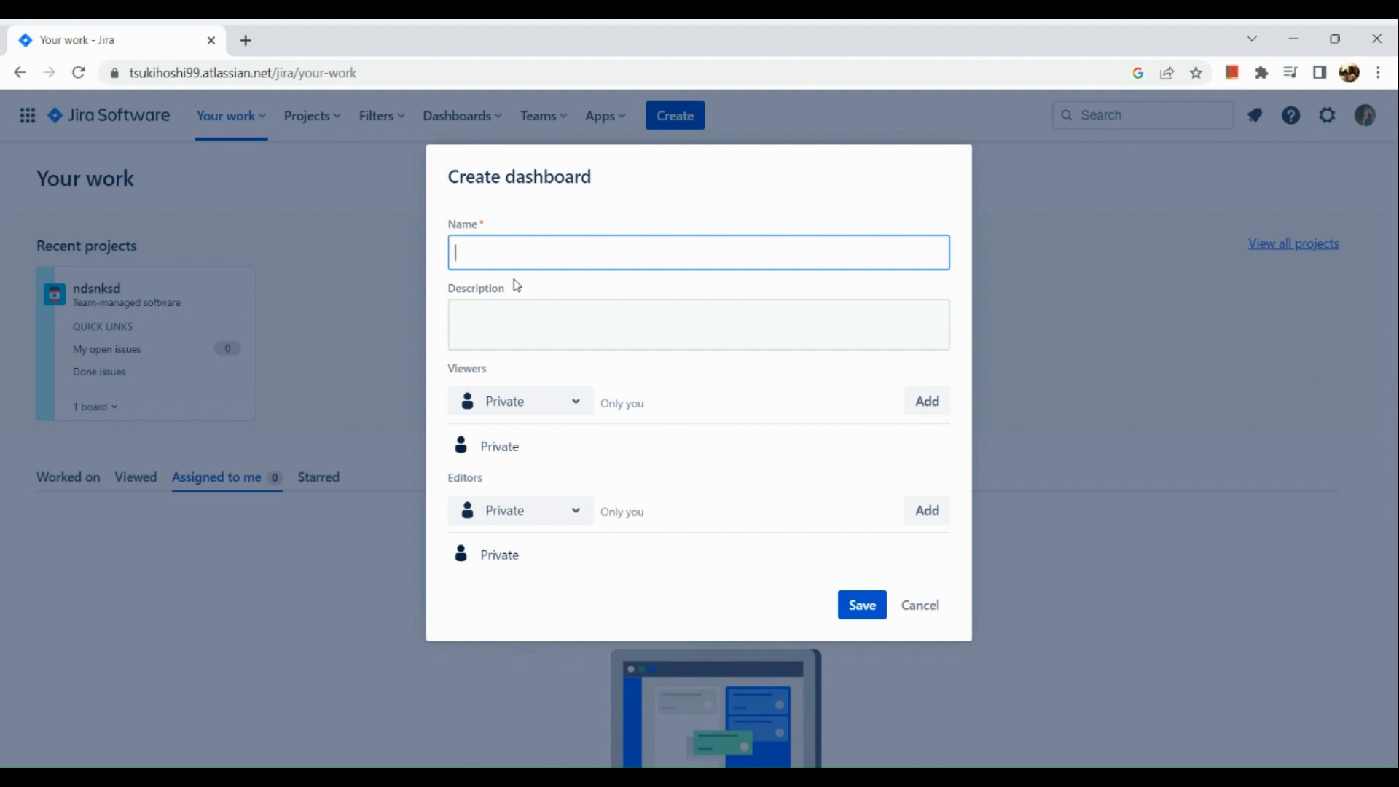
Name the dashboard "Next Week's task" and move to the description field.
{"action": "left_click", "coordinate": [863, 604]}
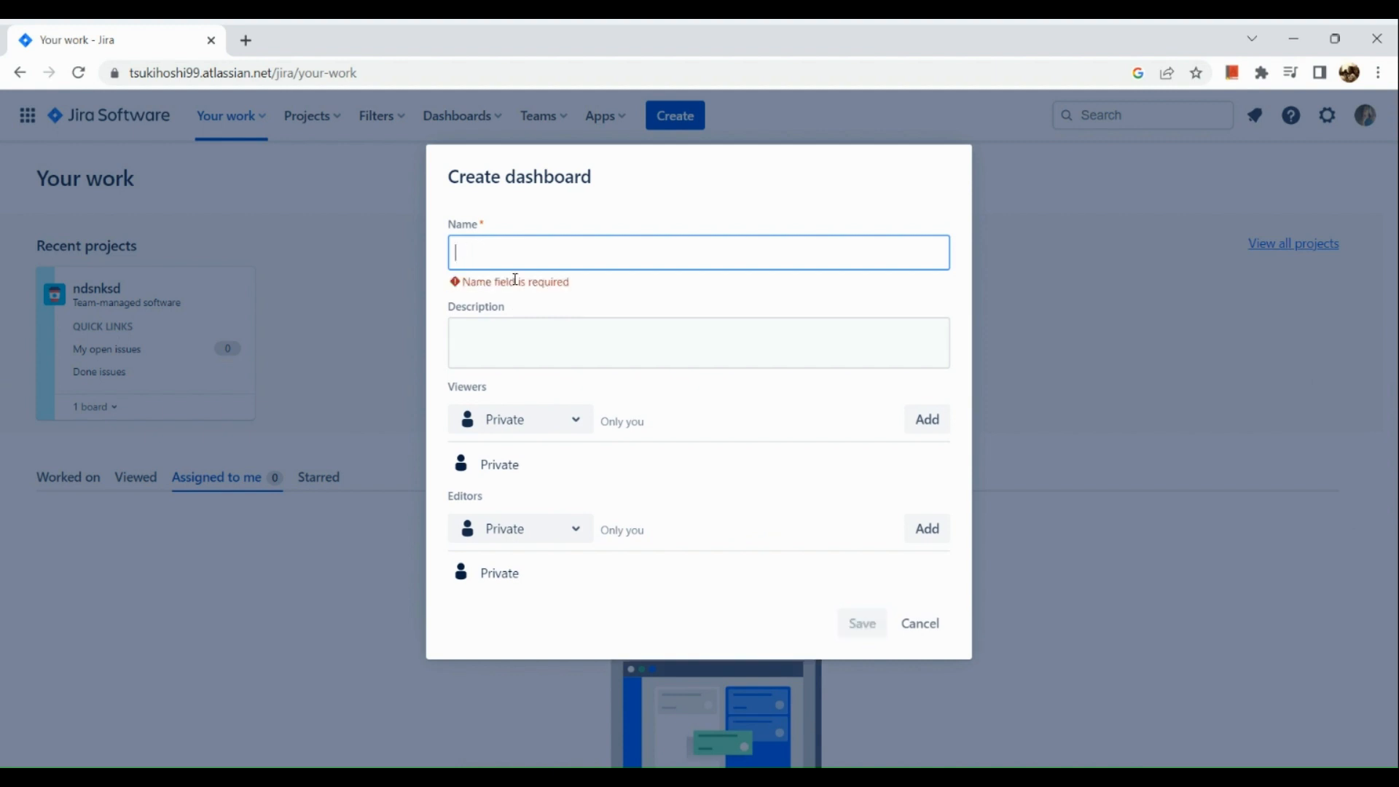
{"action": "type", "text": "Nes"}
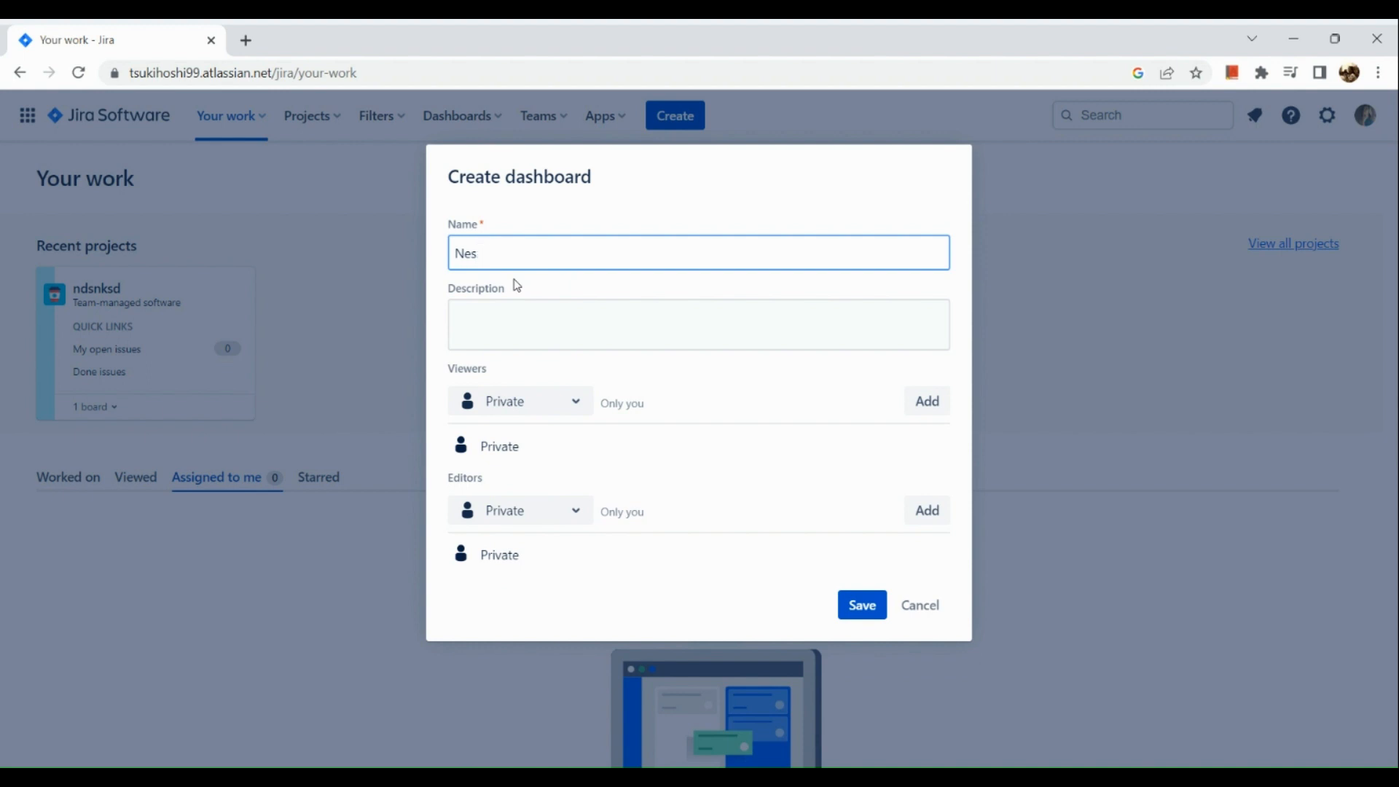
{"action": "type", "text": "Next Week's task"}
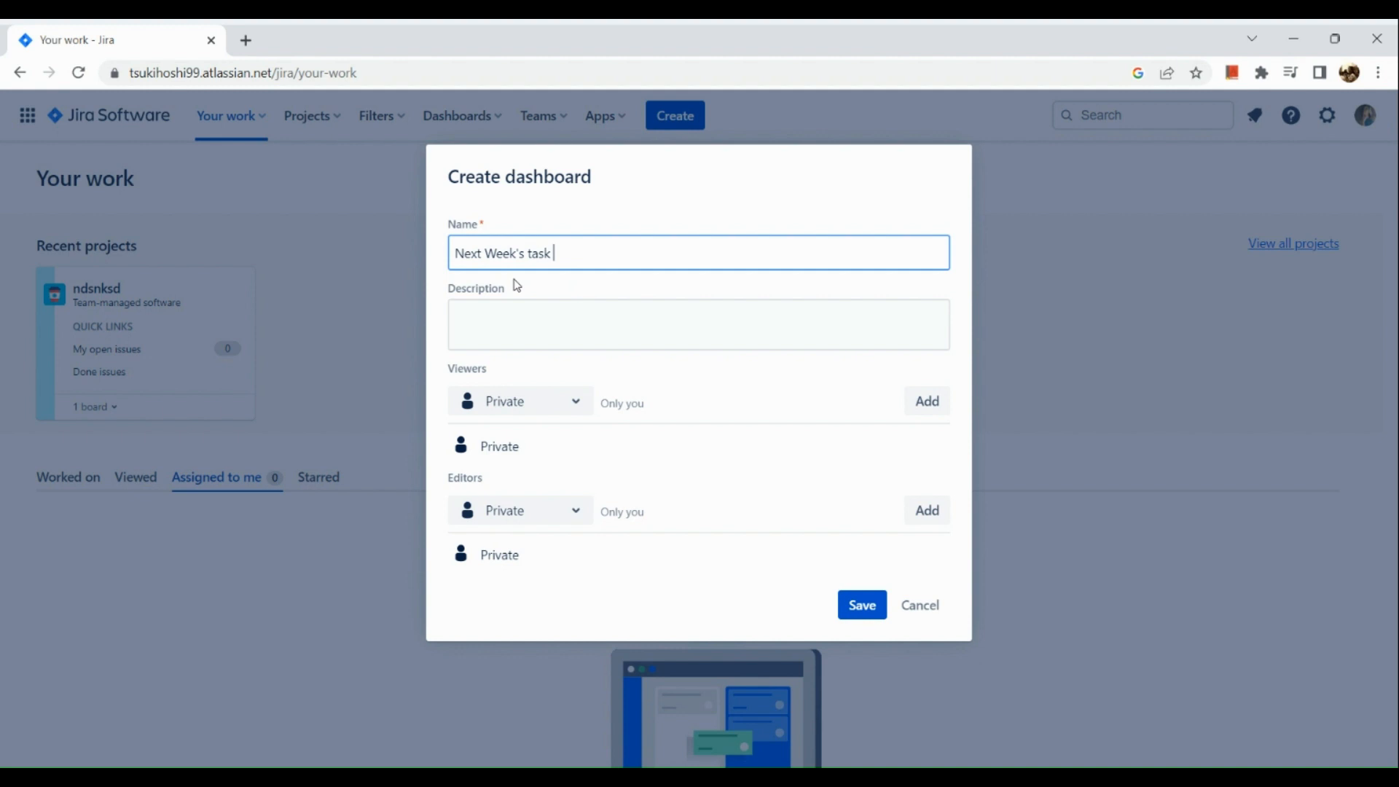
{"action": "left_click", "coordinate": [696, 324]}
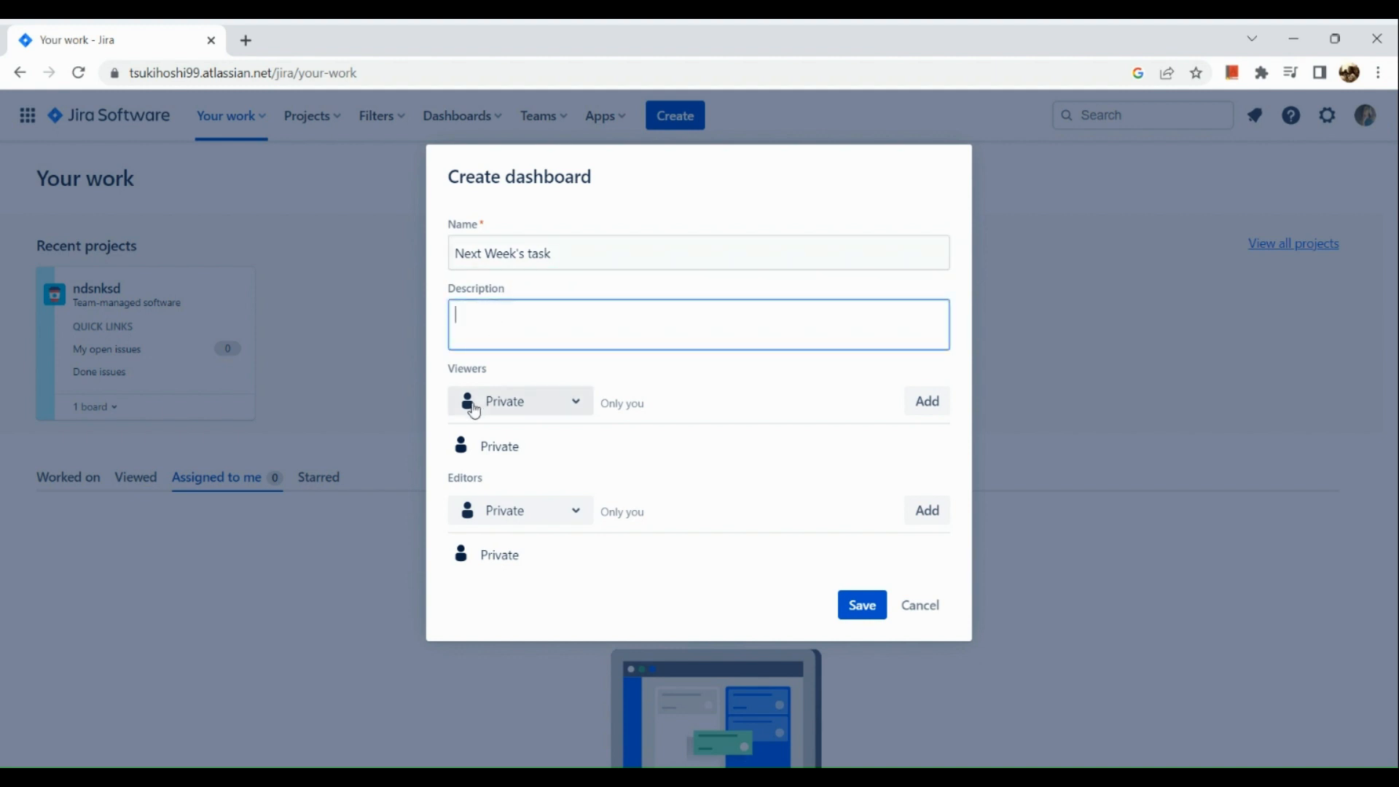
Share viewing with the site-admins group instead of Private.
{"action": "left_click", "coordinate": [519, 402]}
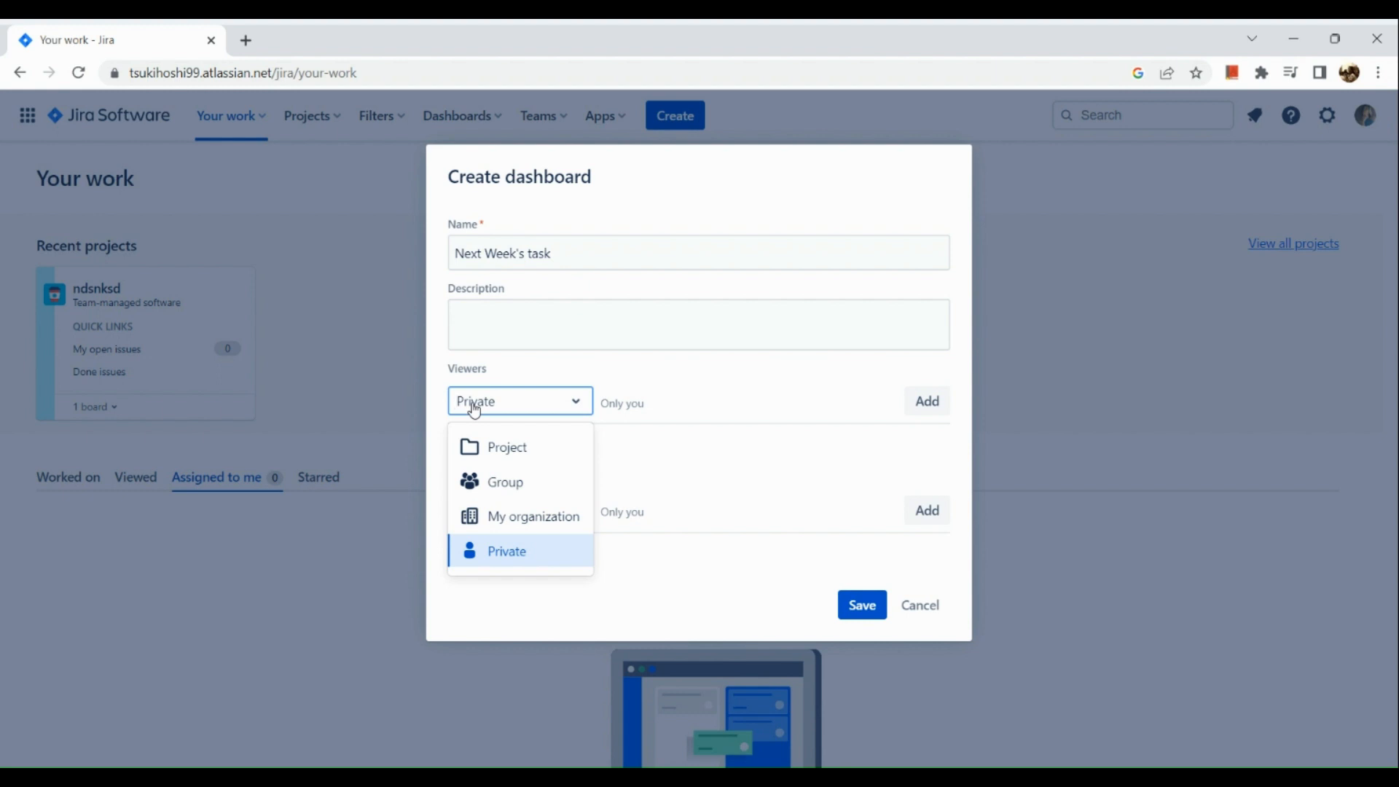
{"action": "mouse_move", "coordinate": [498, 504]}
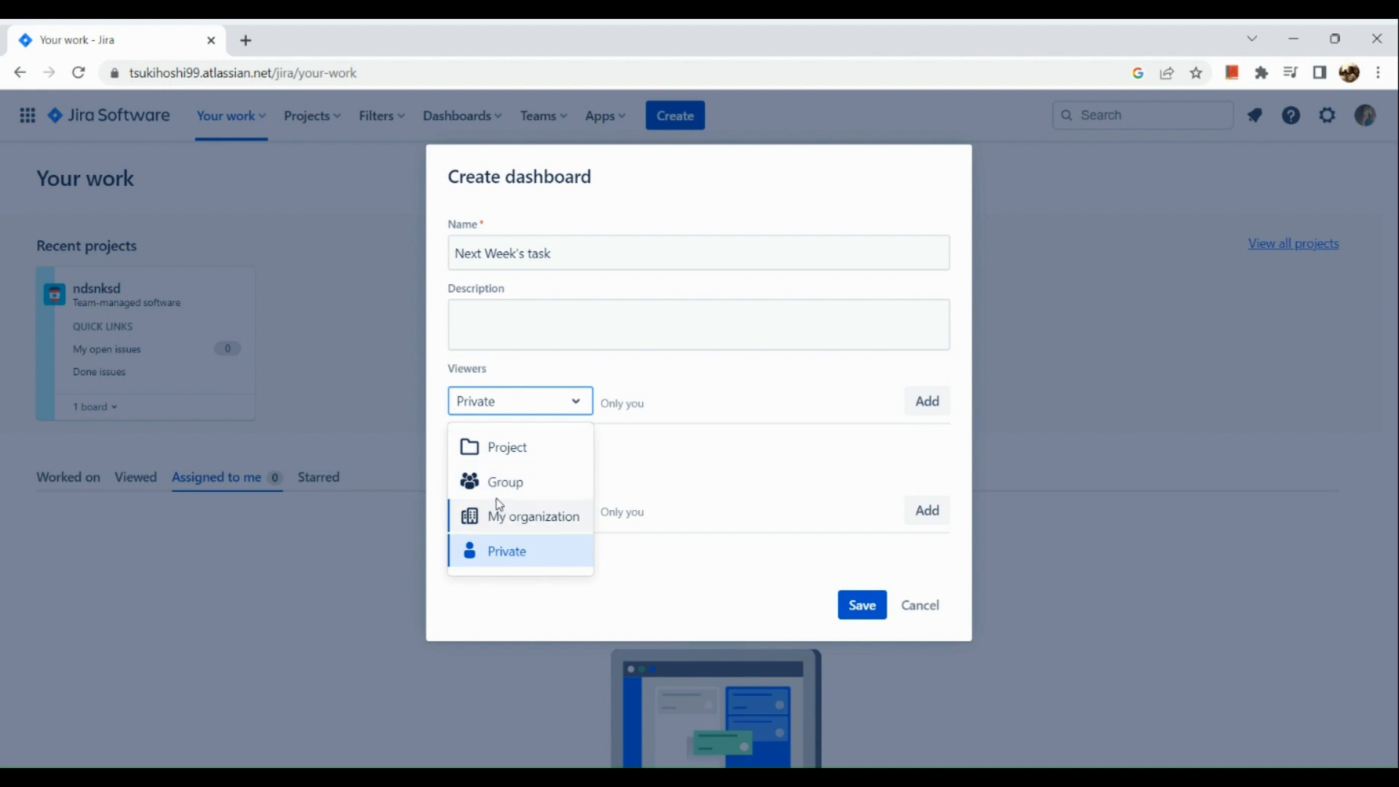
{"action": "left_click", "coordinate": [504, 481]}
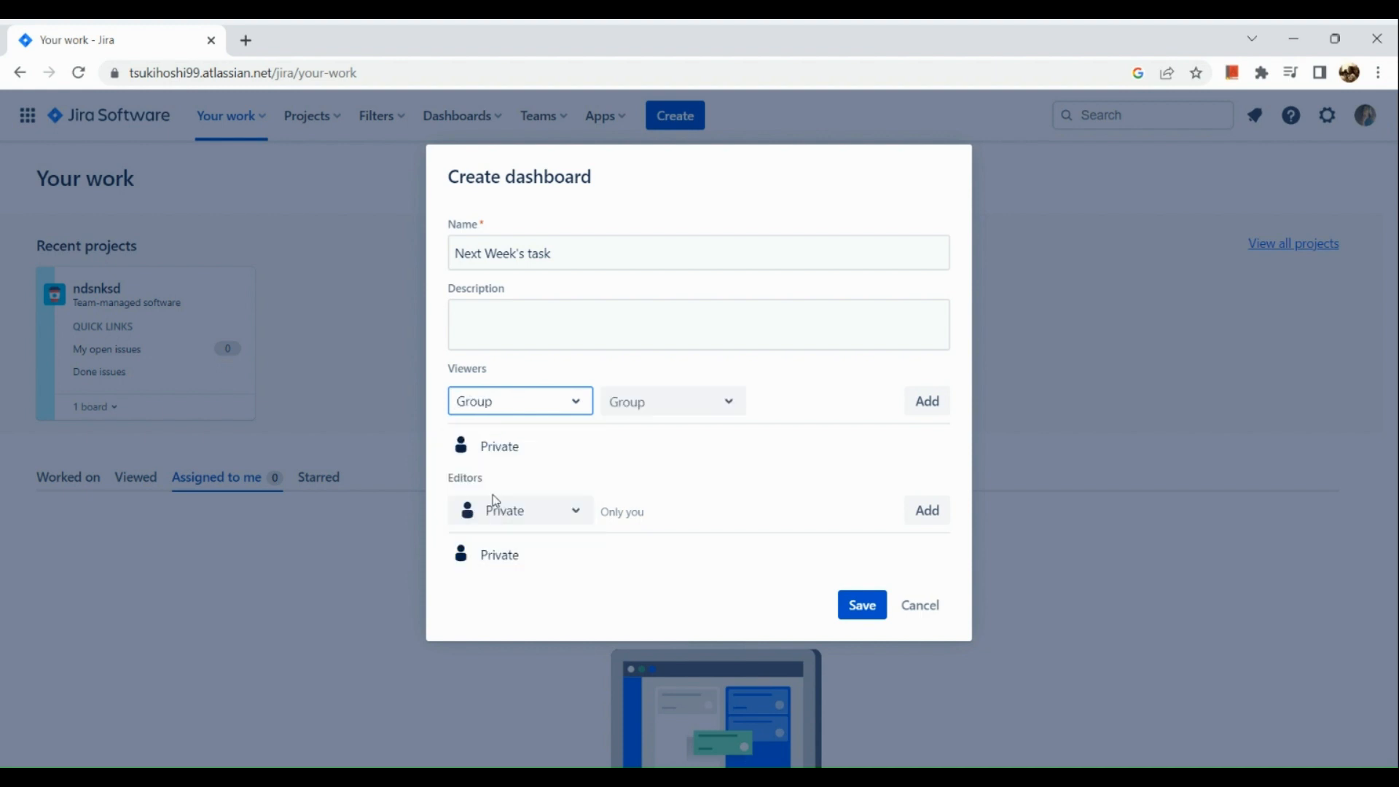
{"action": "left_click", "coordinate": [672, 401]}
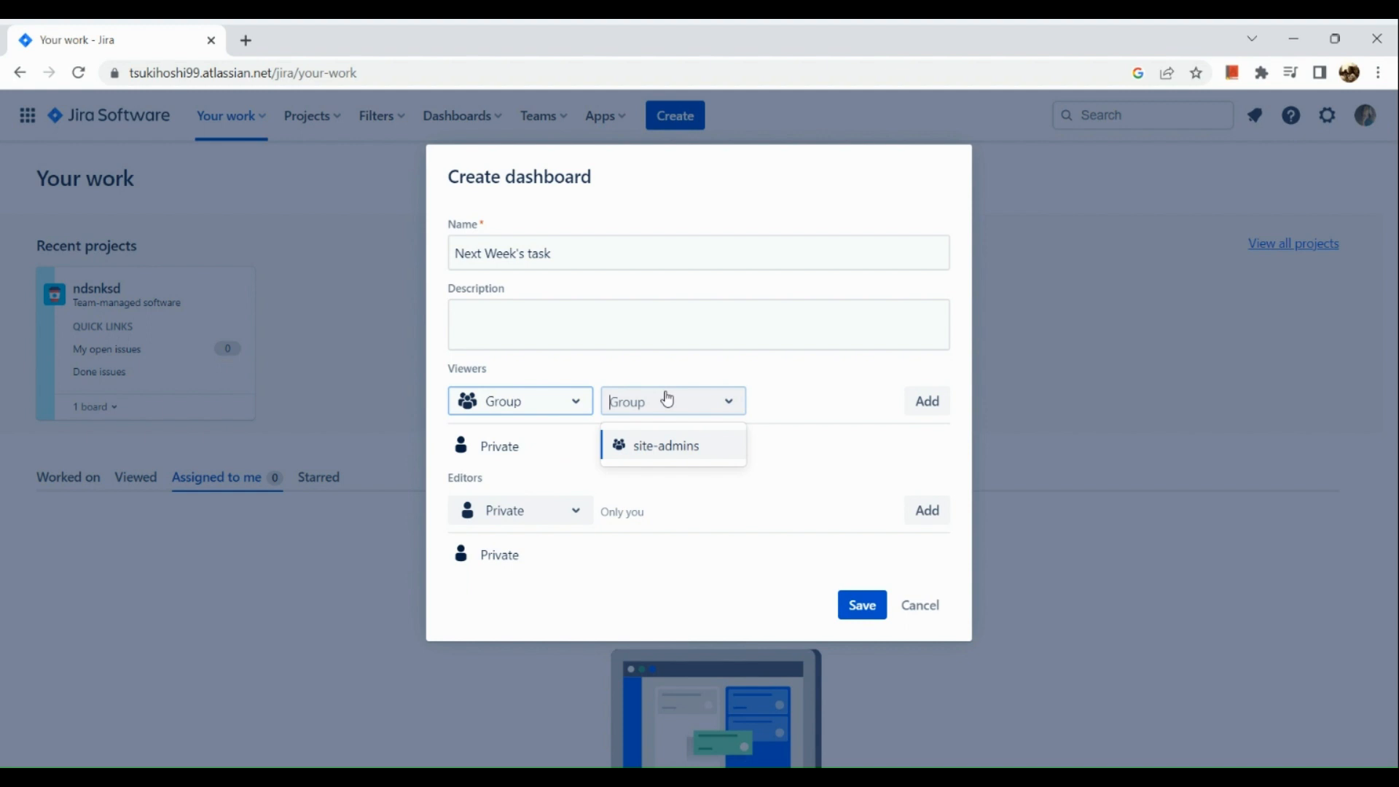
{"action": "left_click", "coordinate": [666, 446]}
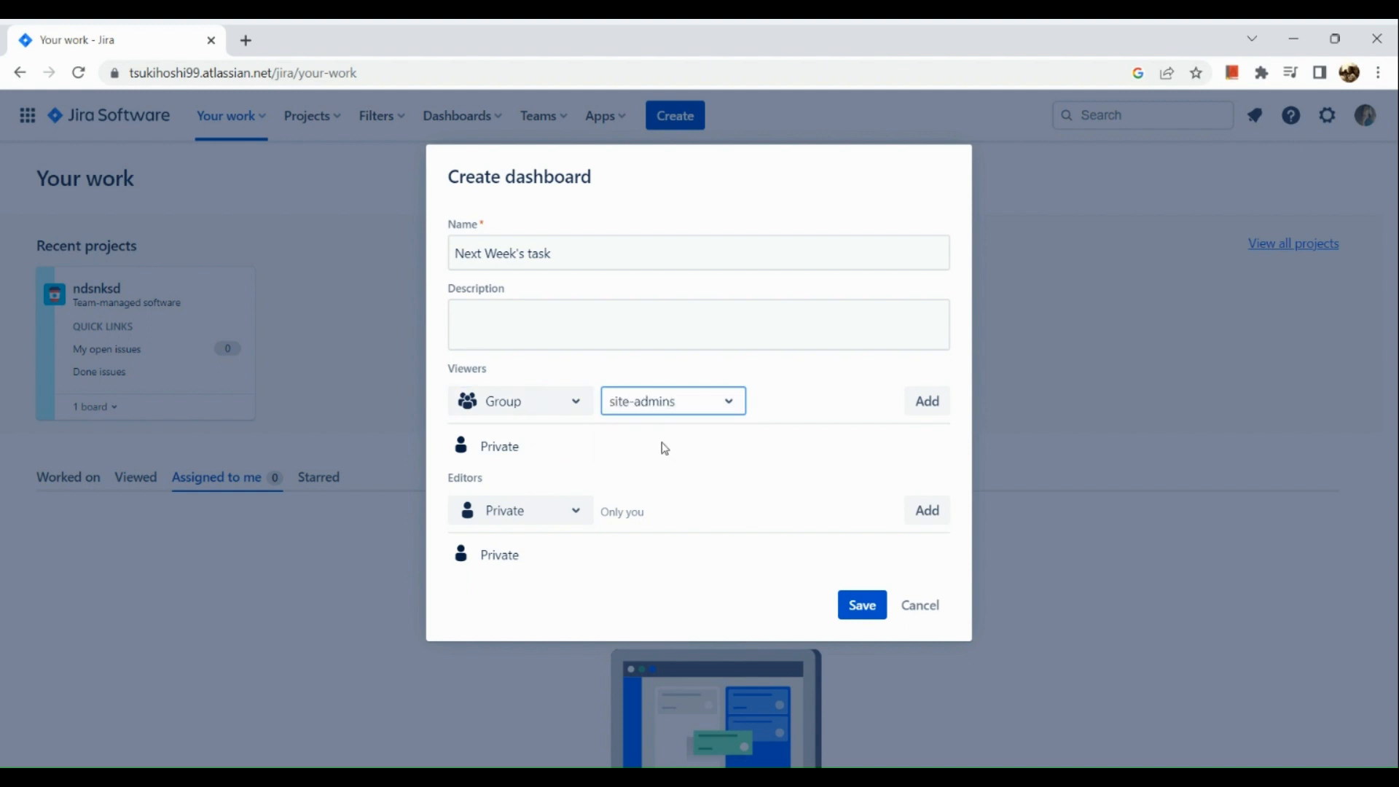
{"action": "mouse_move", "coordinate": [562, 525]}
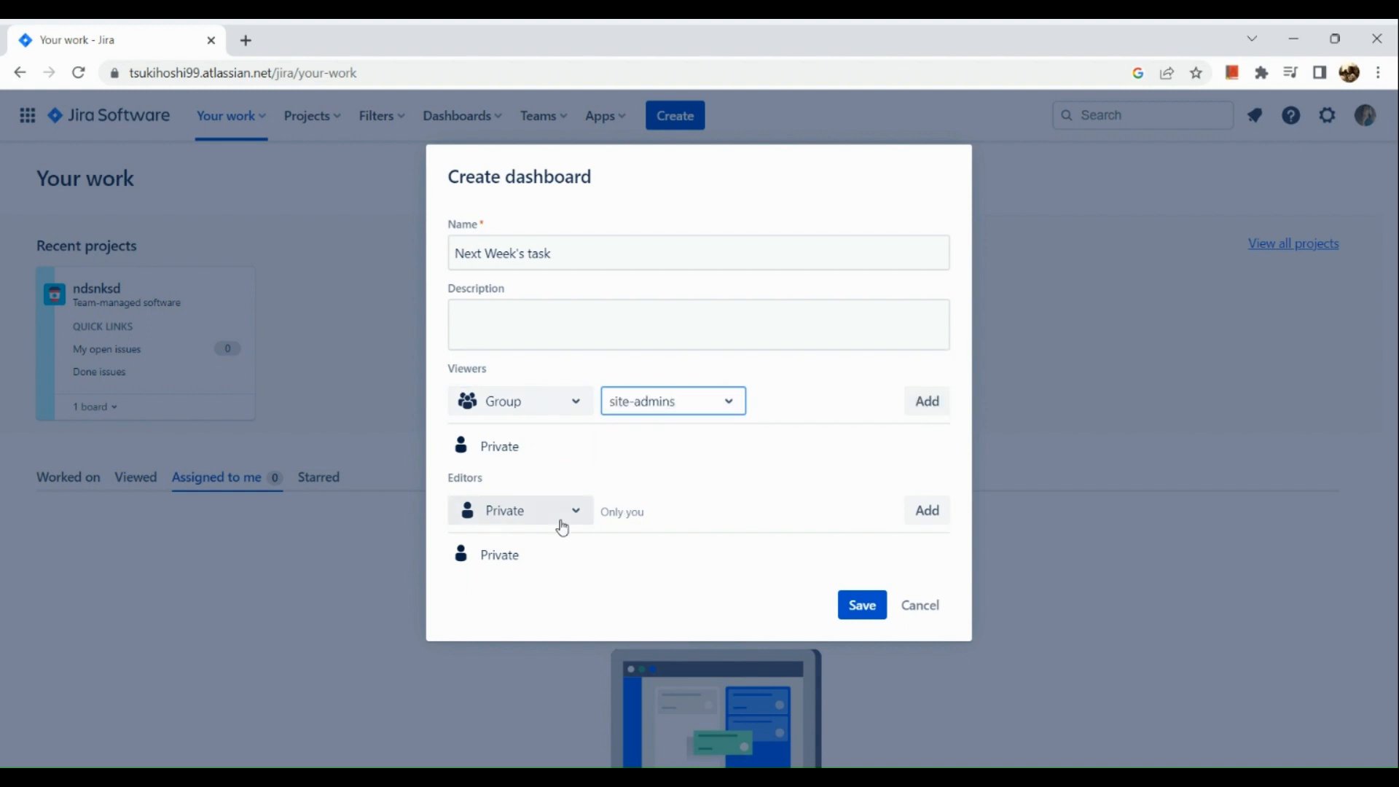
Set editors to User instead of Private, leaving no specific user chosen.
{"action": "left_click", "coordinate": [518, 509]}
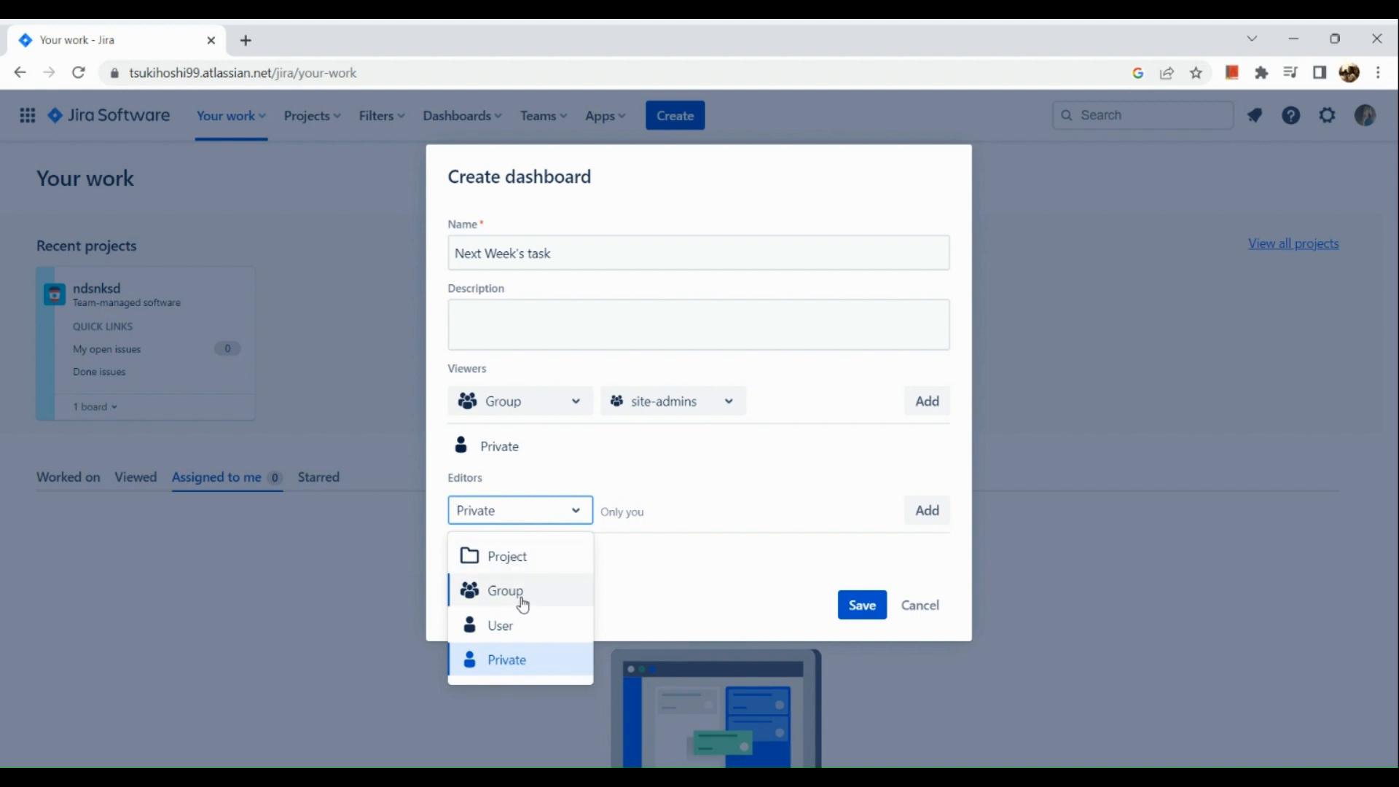
{"action": "left_click", "coordinate": [501, 625]}
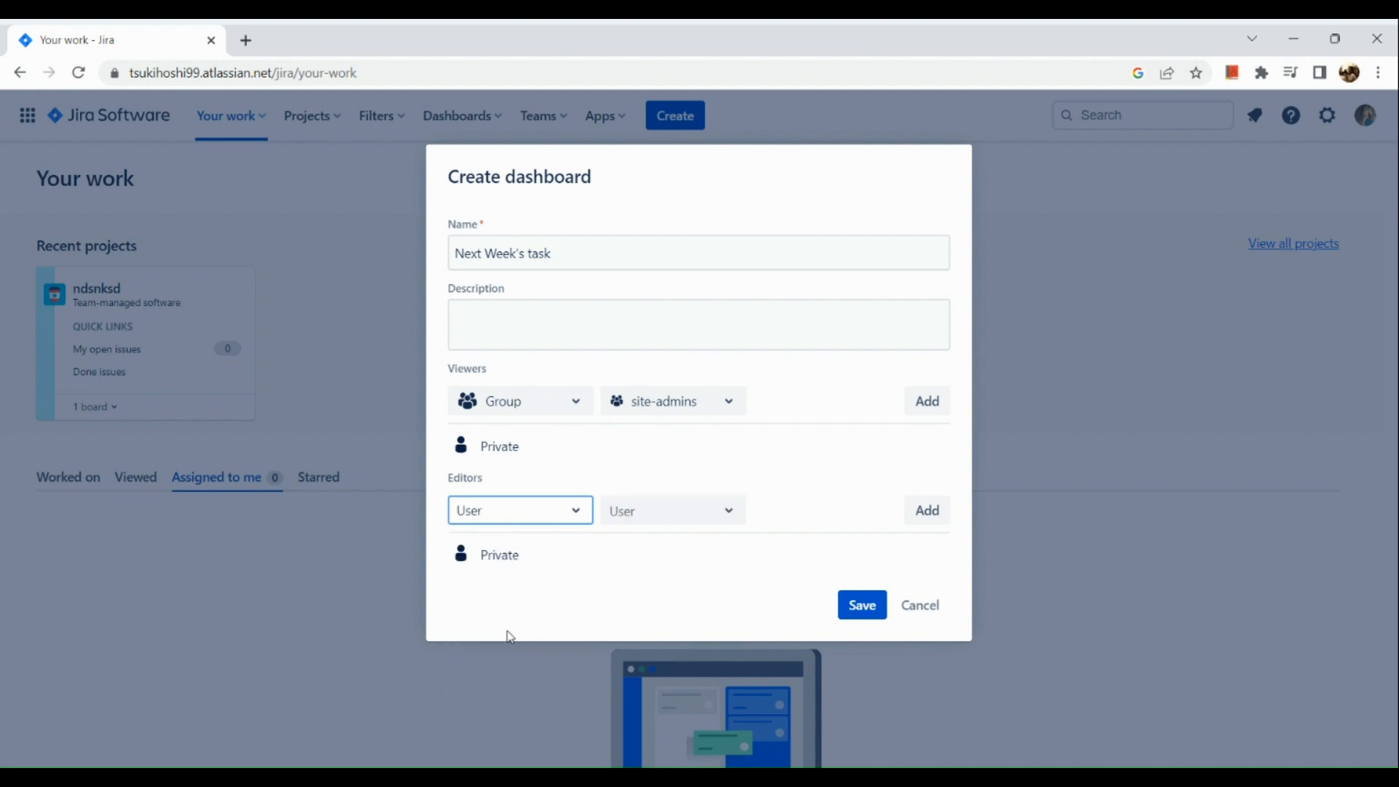
{"action": "left_click", "coordinate": [673, 510]}
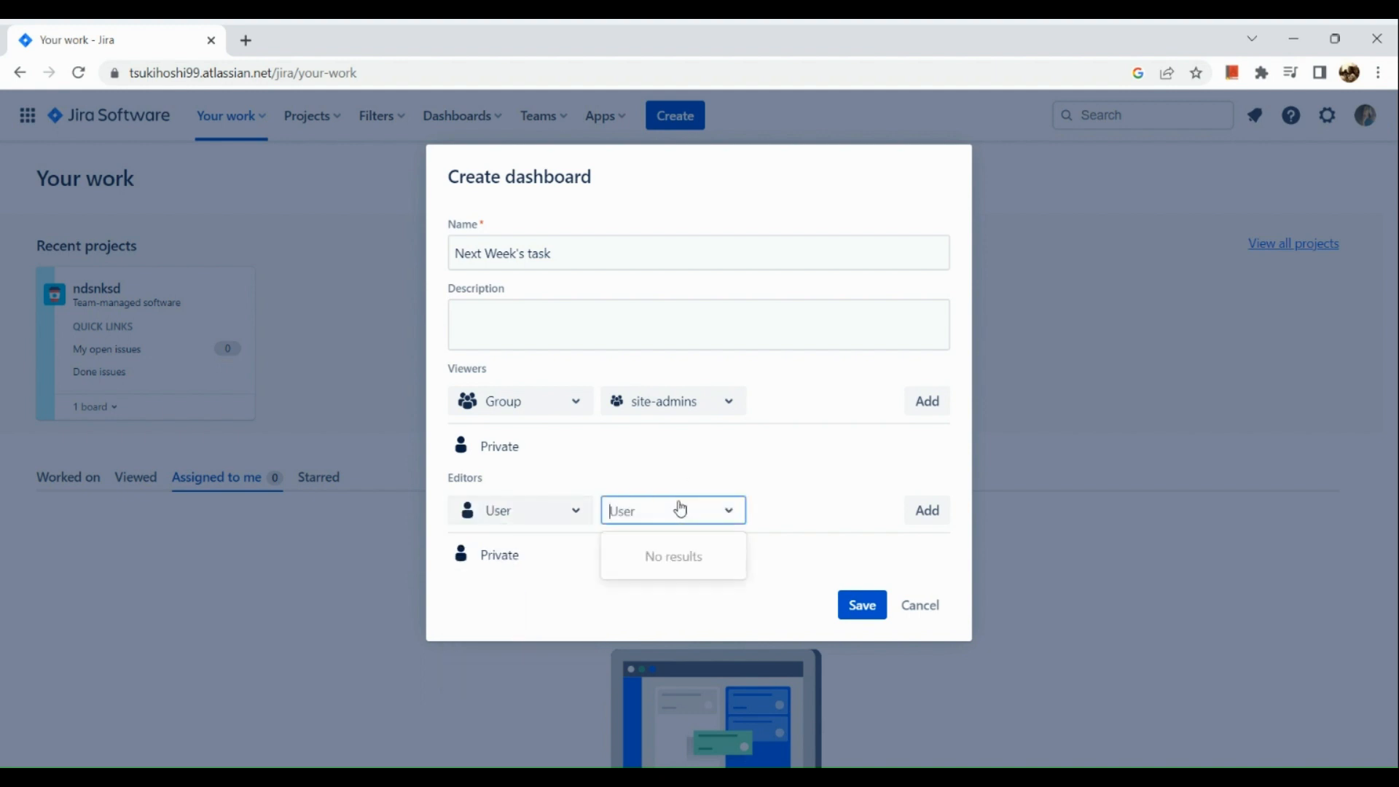
{"action": "mouse_move", "coordinate": [737, 545]}
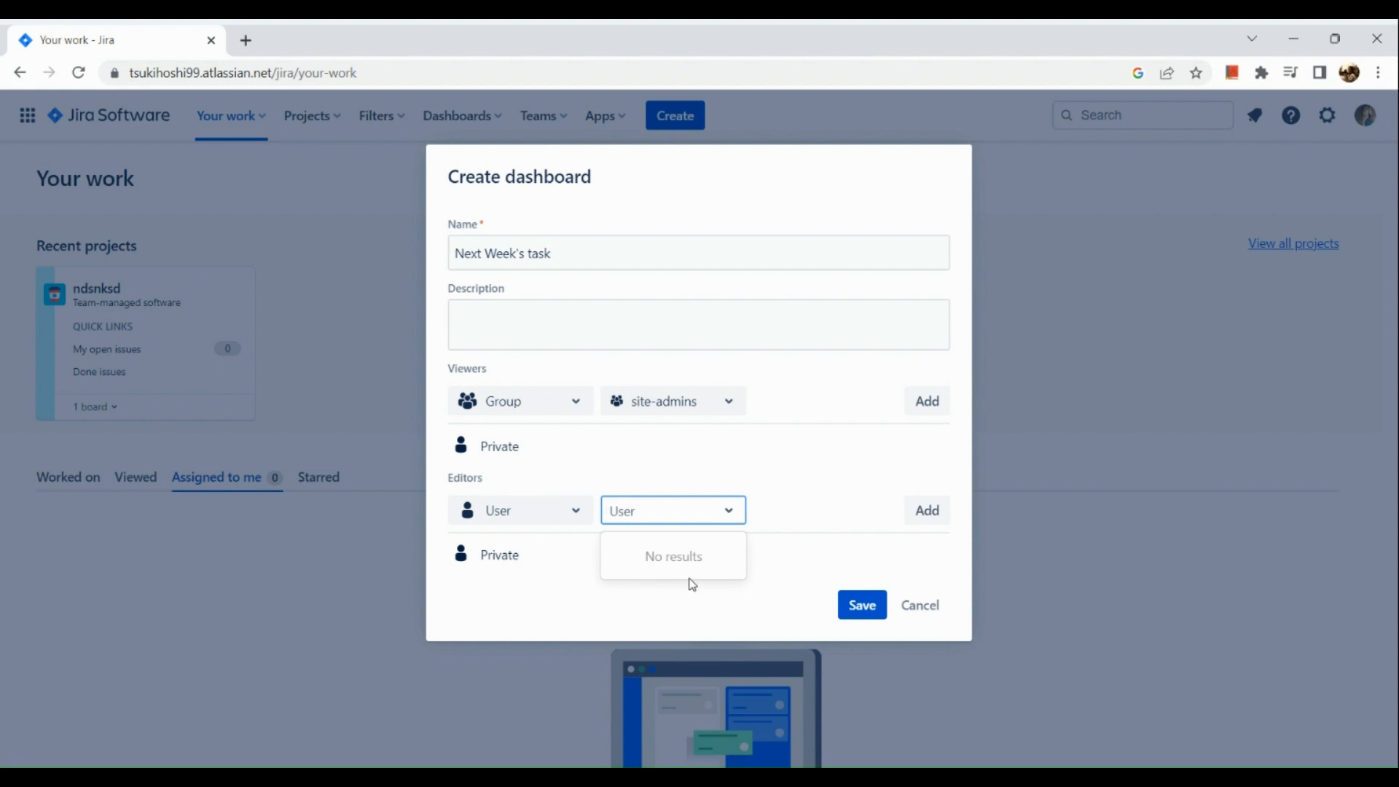
{"action": "left_click", "coordinate": [839, 554]}
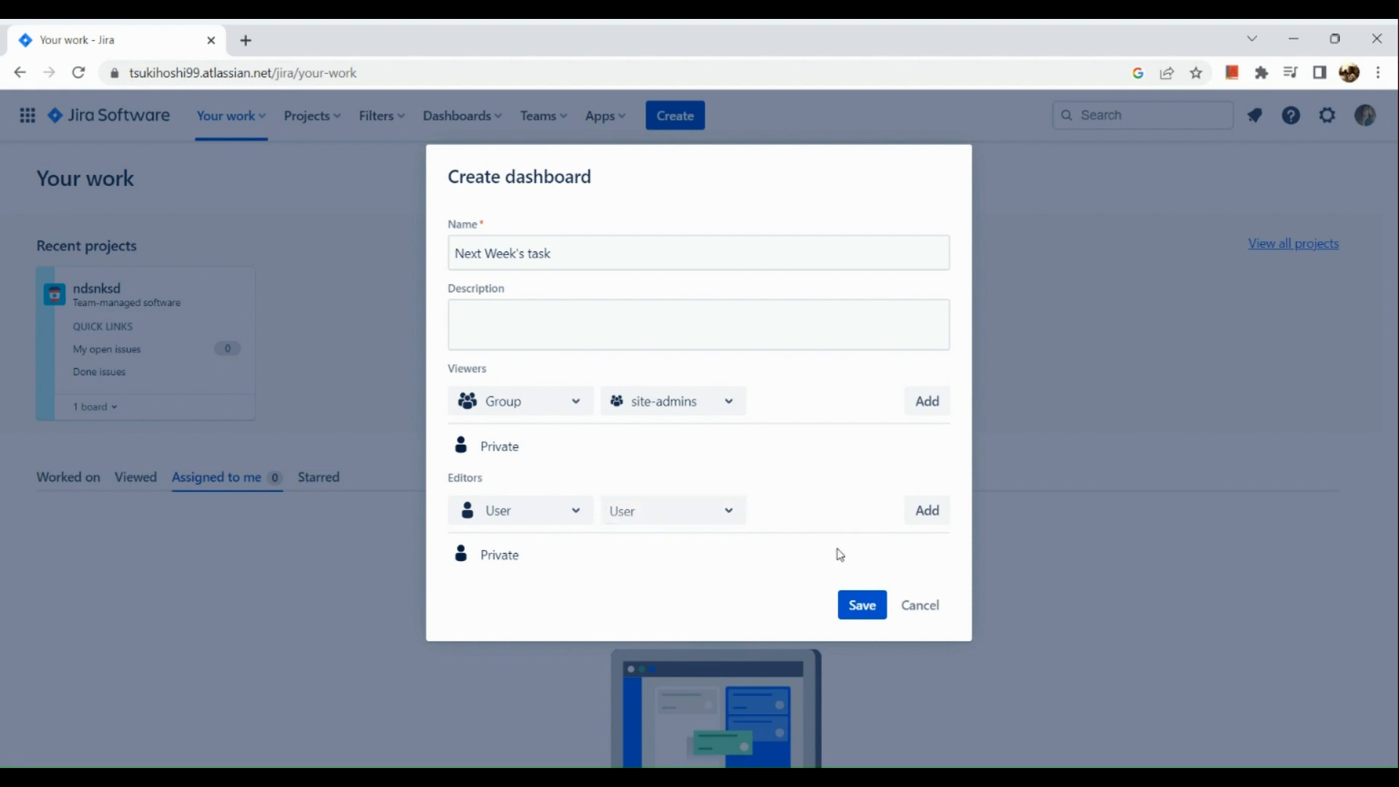